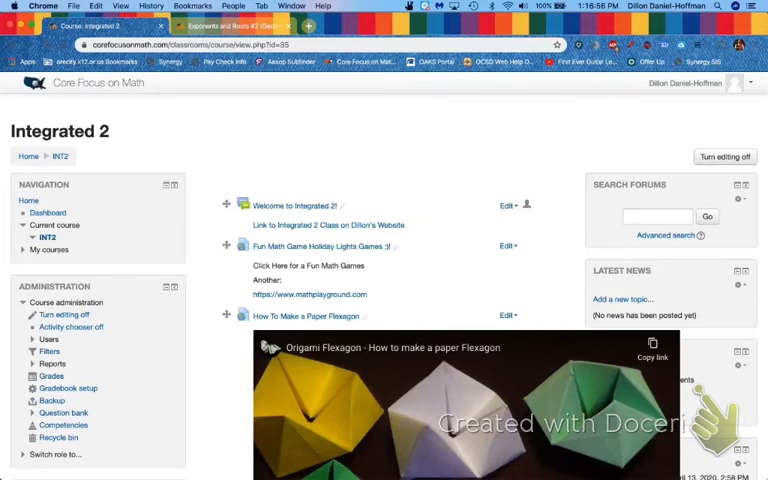
# Step: Scroll the Integrated 2 course page down to Topic 4's Slicing Solids #1 quiz link
pyautogui.scroll(-3)
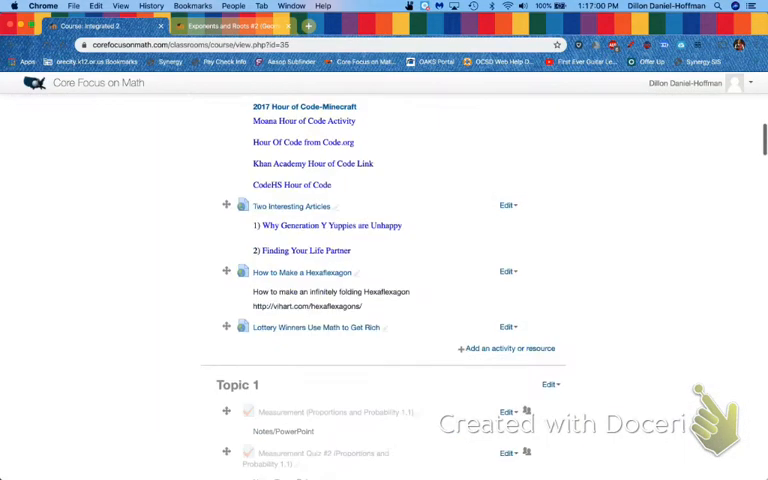
pyautogui.scroll(-3)
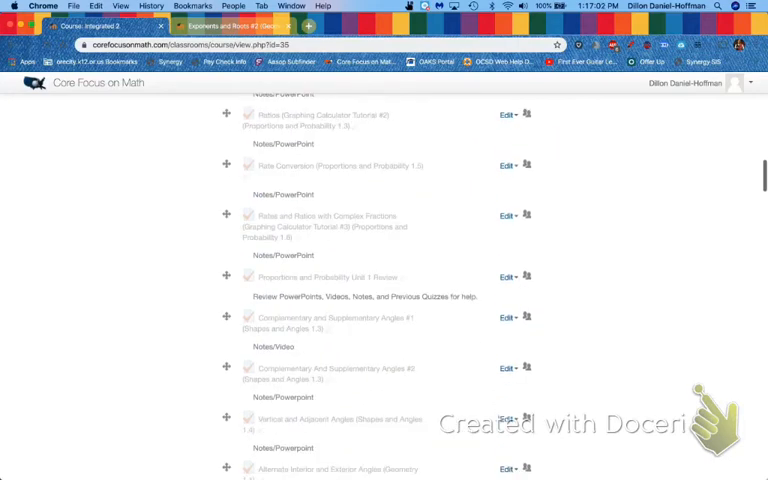
pyautogui.scroll(-3)
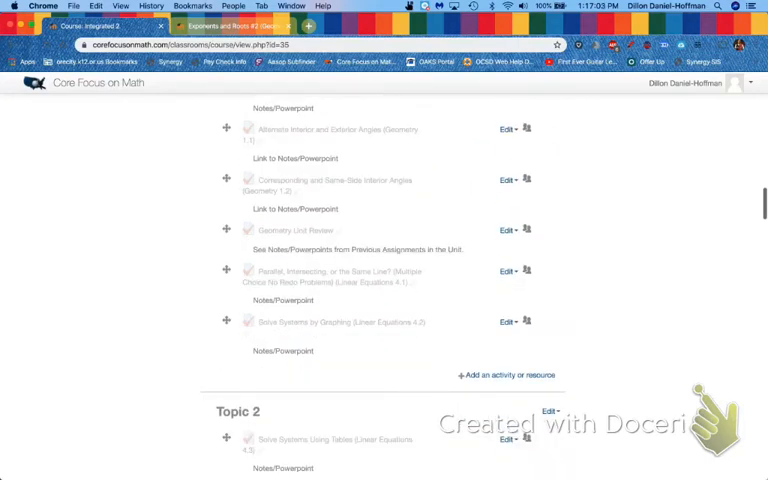
pyautogui.scroll(-3)
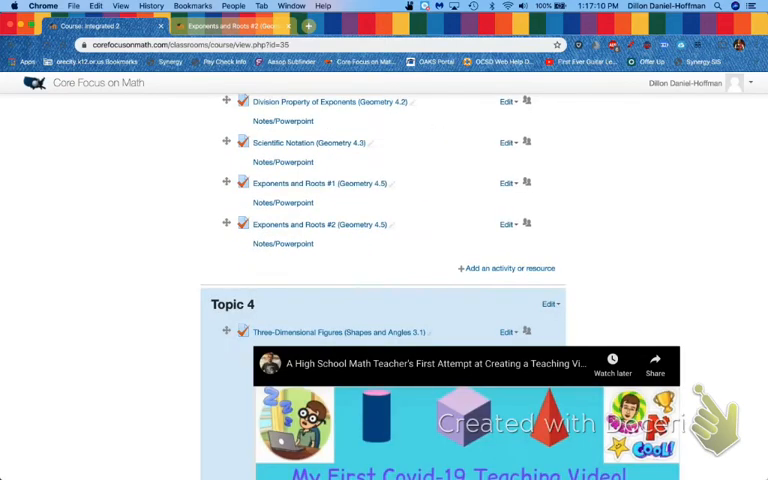
pyautogui.scroll(-3)
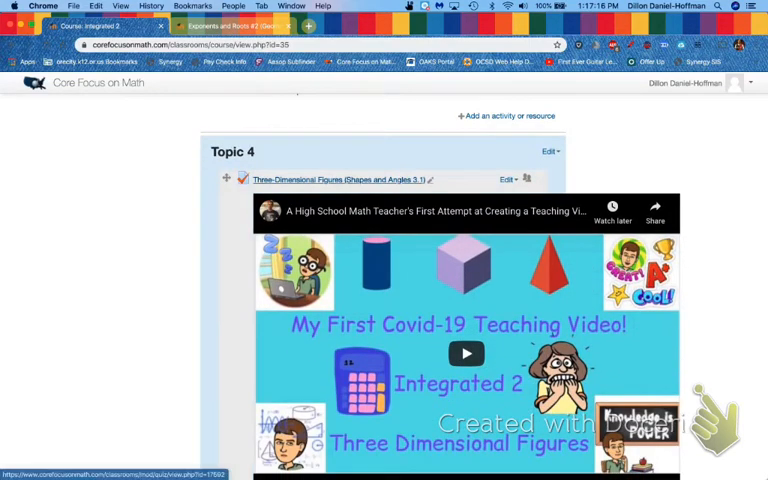
pyautogui.scroll(-3)
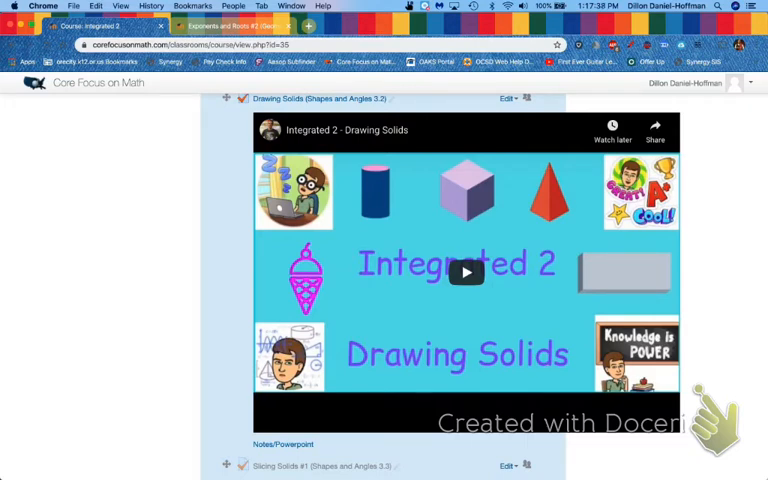
pyautogui.scroll(-3)
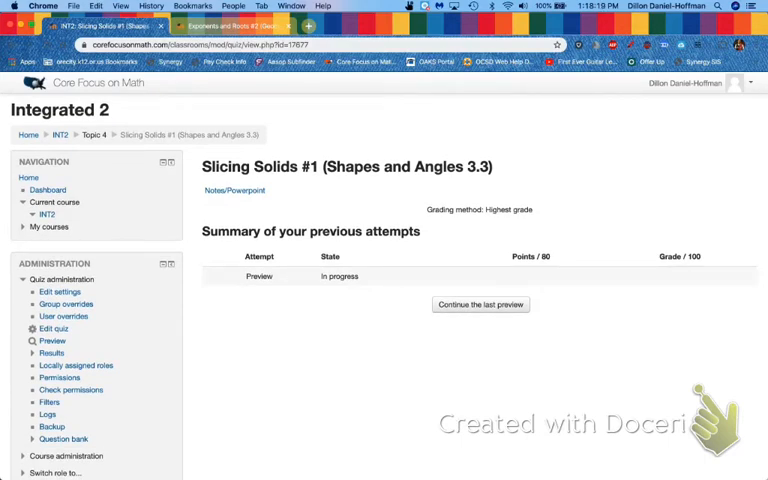
# Step: Continue the last preview of the Slicing Solids #1 quiz at question 1
pyautogui.click(480, 305)
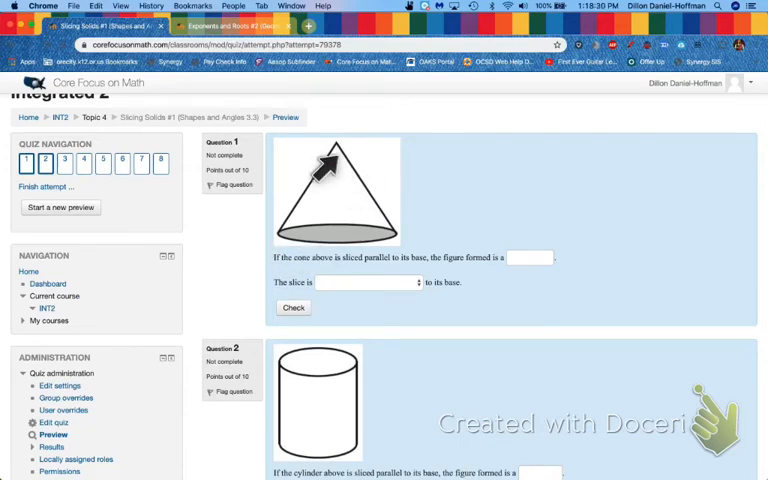
pyautogui.moveTo(365, 213)
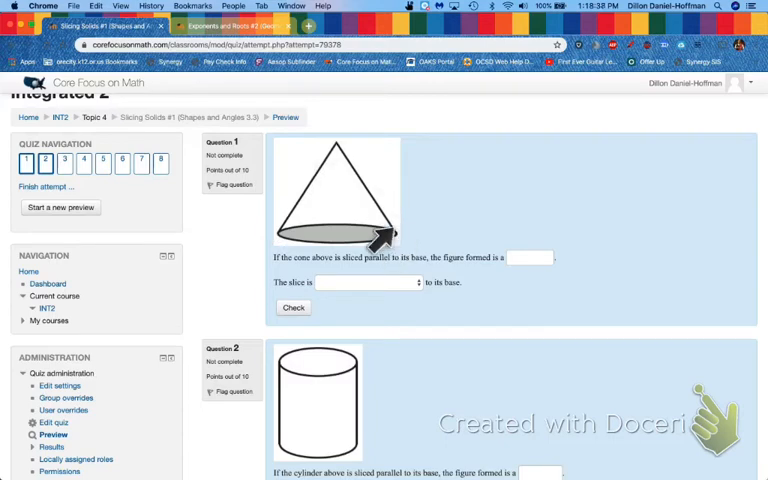
pyautogui.moveTo(315, 190)
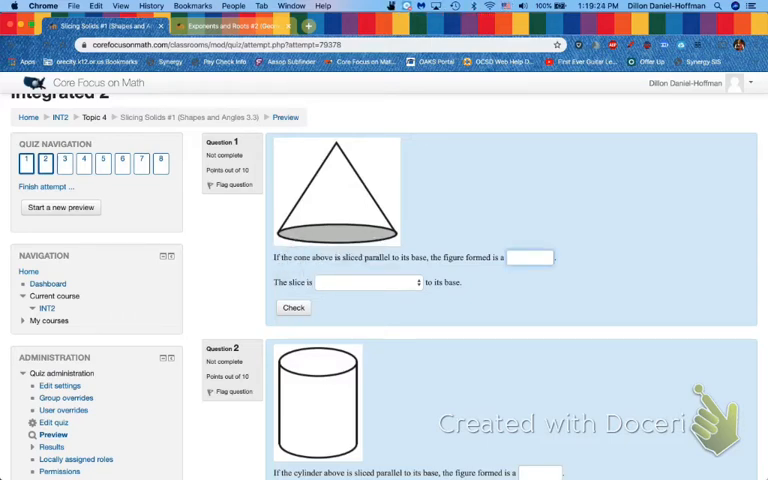
# Step: Answer question 1 (cone) with 'circle' and 'similar' and check it as correct
pyautogui.write('circle')
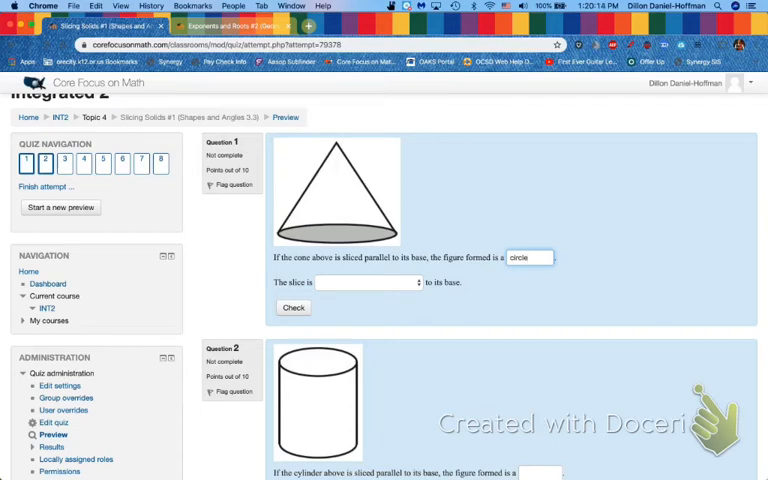
pyautogui.click(370, 282)
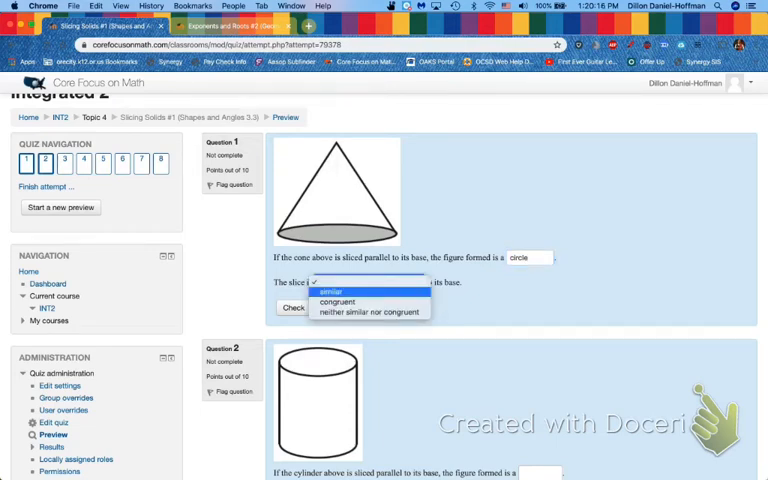
pyautogui.click(330, 289)
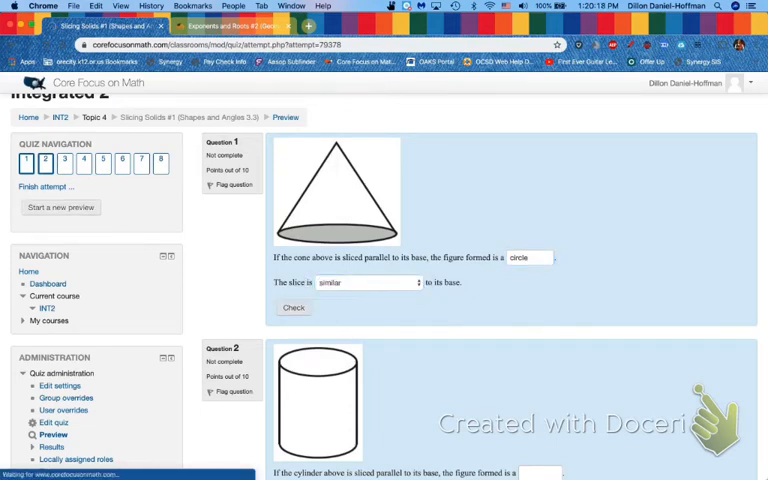
pyautogui.click(293, 307)
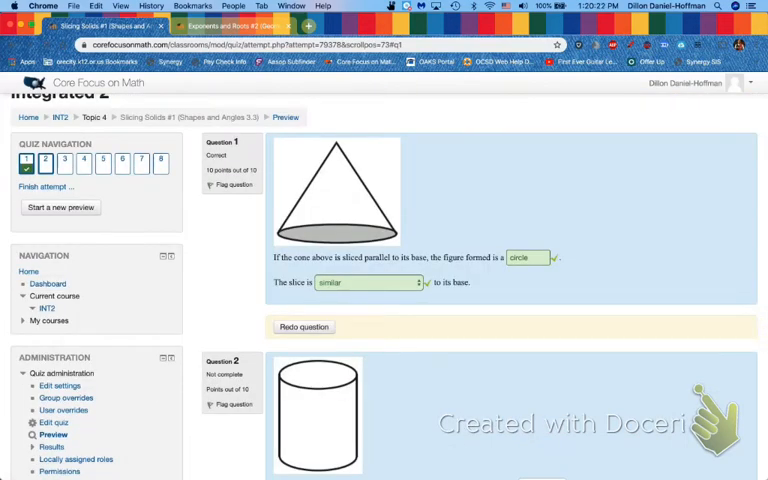
# Step: Answer question 2 (cylinder) with 'circle' and 'congruent' and check it as correct
pyautogui.scroll(-3)
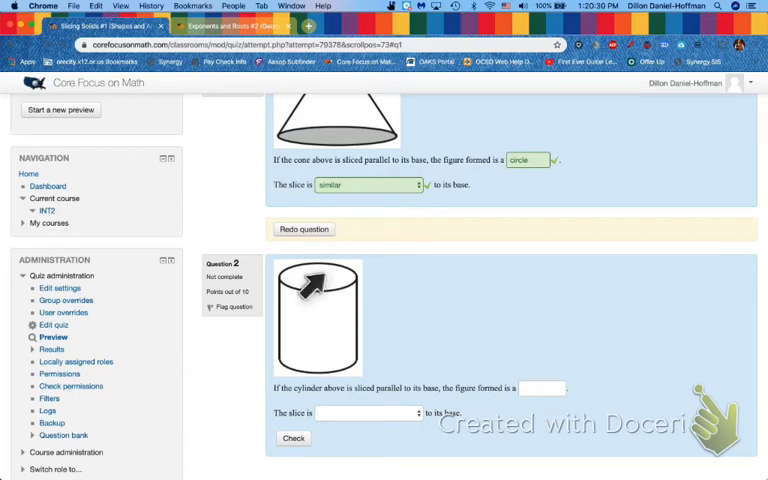
pyautogui.moveTo(378, 295)
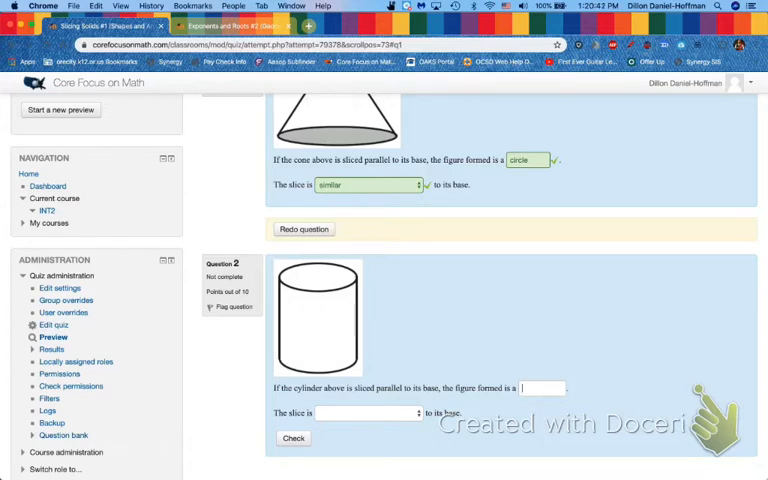
pyautogui.write('circle')
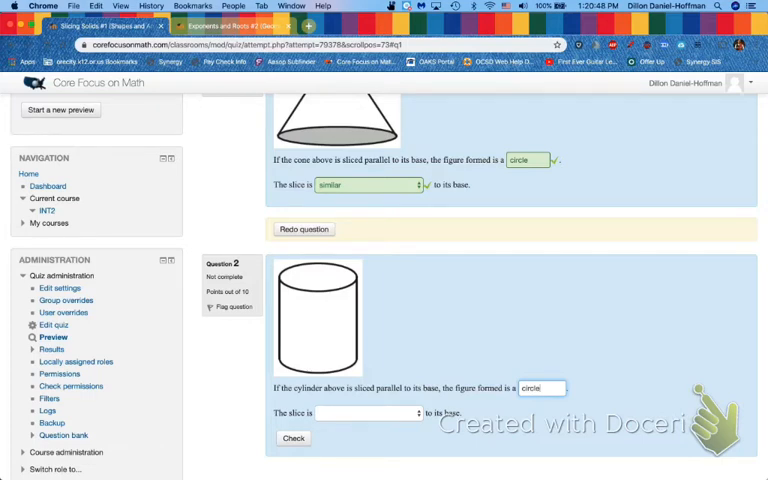
pyautogui.click(368, 412)
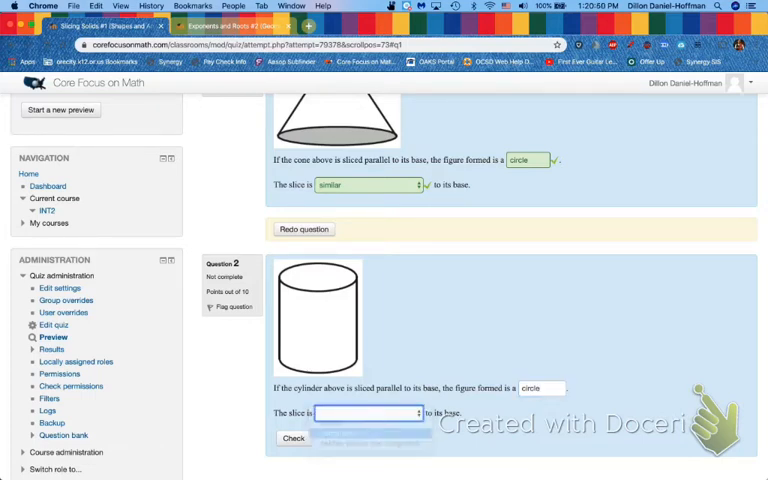
pyautogui.click(368, 413)
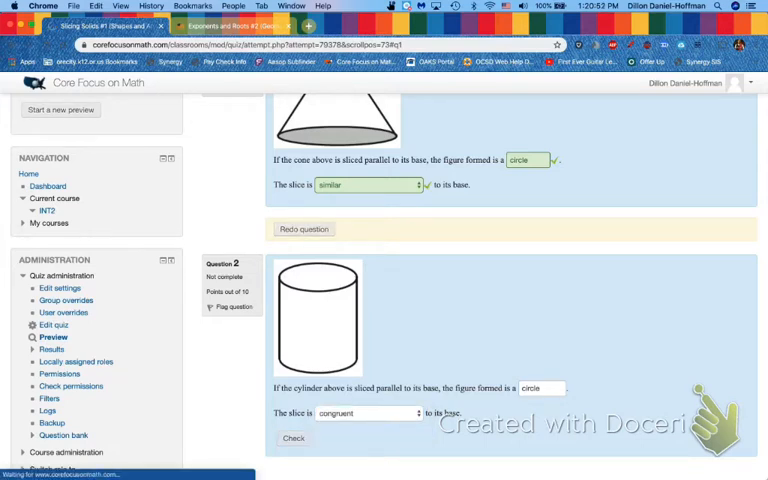
pyautogui.click(293, 438)
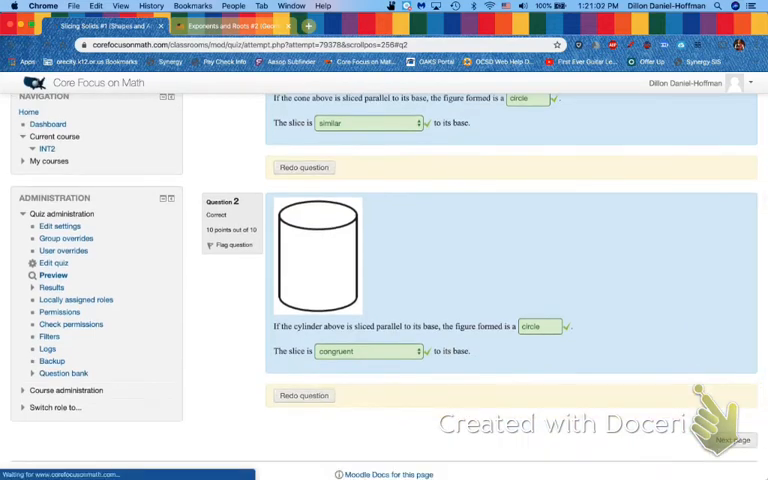
# Step: On the next page, answer question 3 (hemisphere) with 'circle' and 'similar' and check it
pyautogui.click(716, 440)
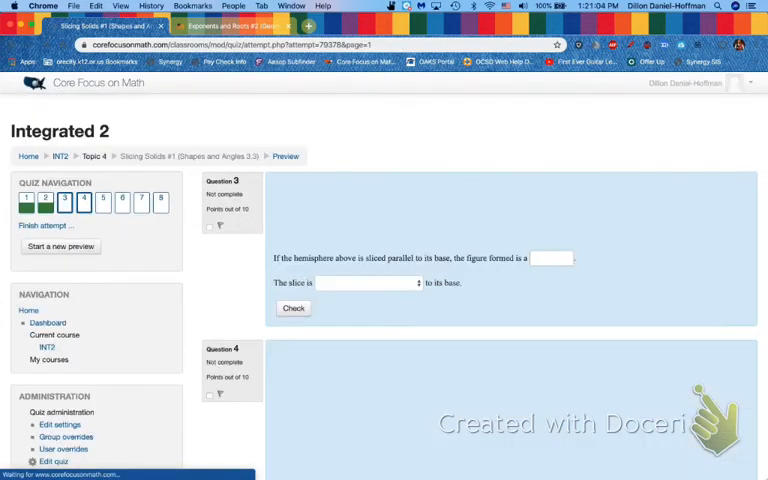
pyautogui.scroll(-3)
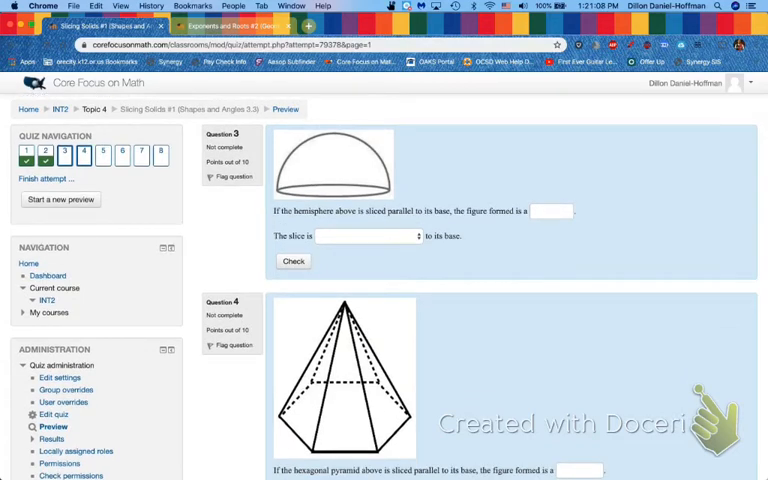
pyautogui.click(551, 211)
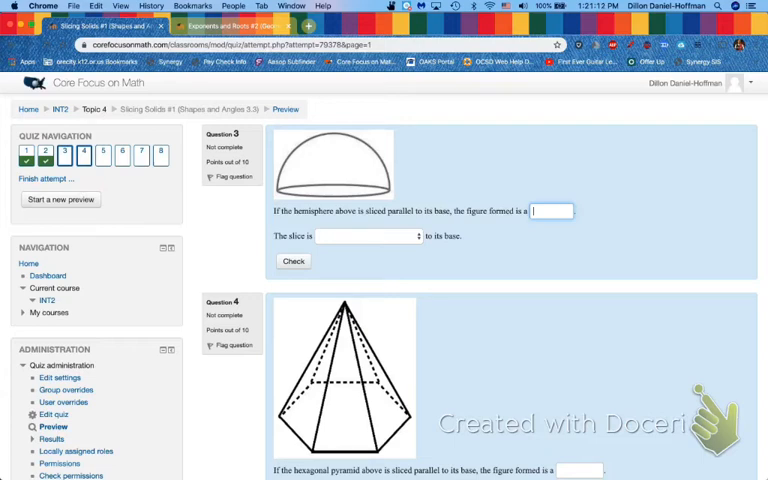
pyautogui.write('circl')
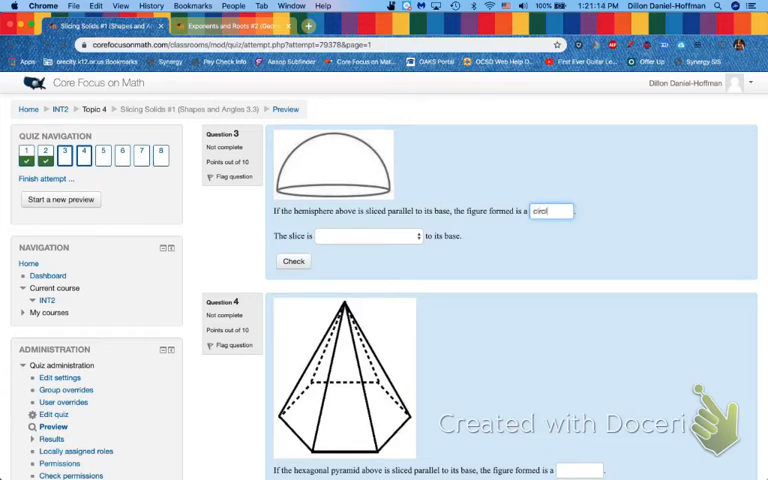
pyautogui.click(367, 236)
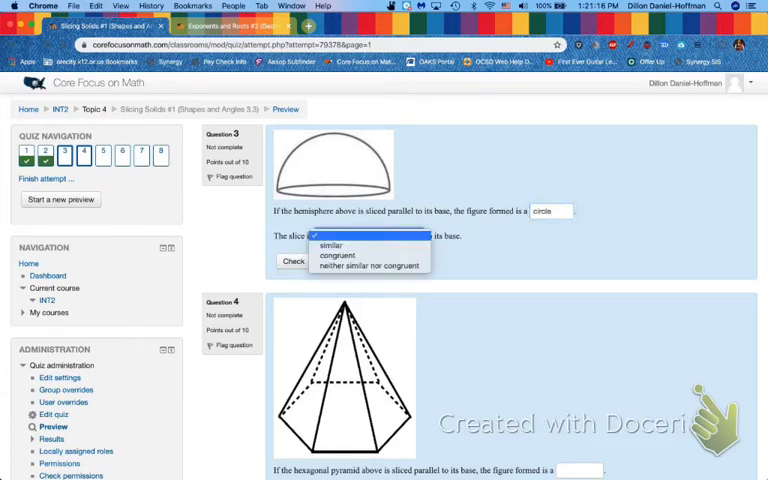
pyautogui.click(332, 245)
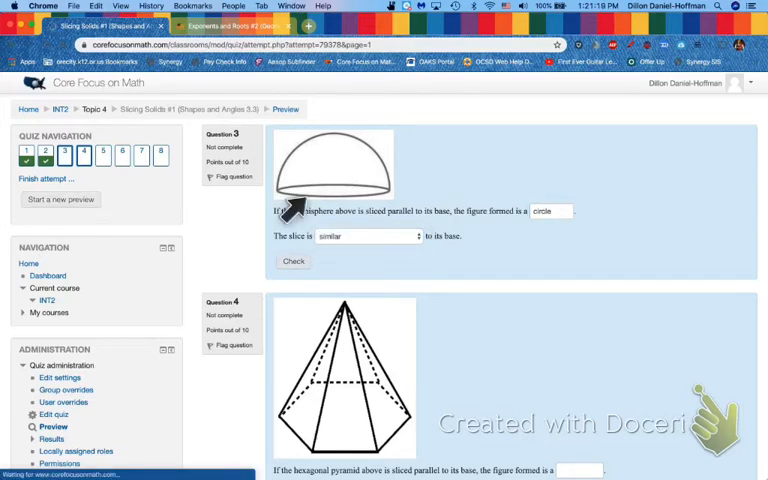
pyautogui.click(293, 261)
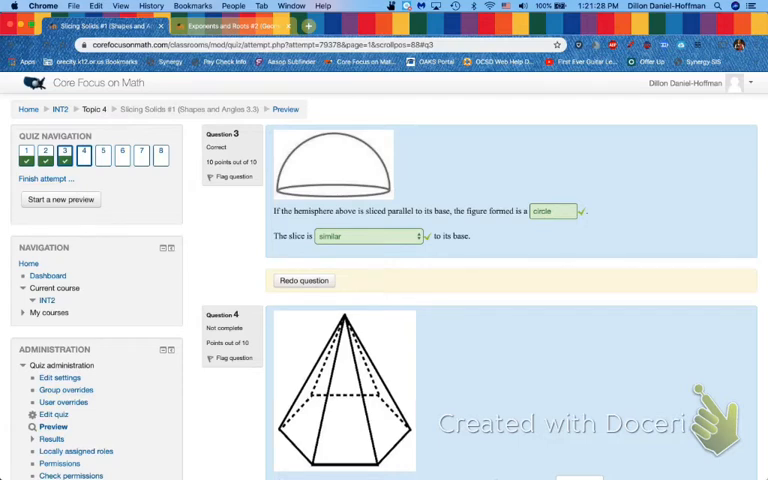
# Step: Answer question 4 (hexagonal pyramid) with 'hexagon' and 'similar', then go to the next page
pyautogui.scroll(-3)
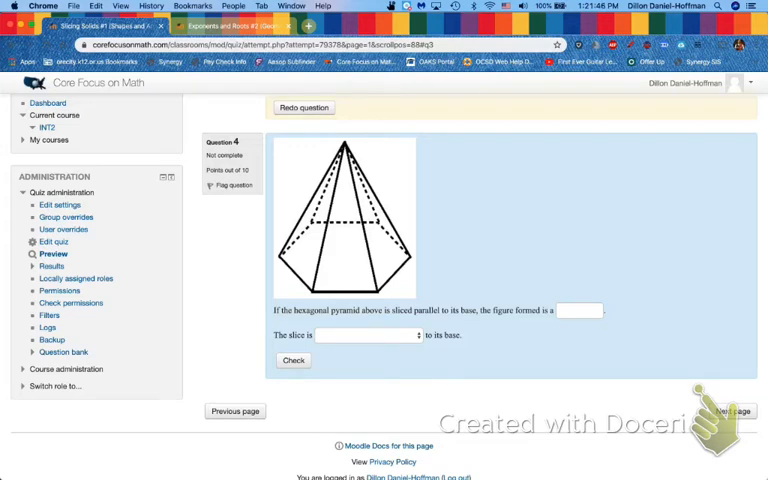
pyautogui.doubleClick(303, 310)
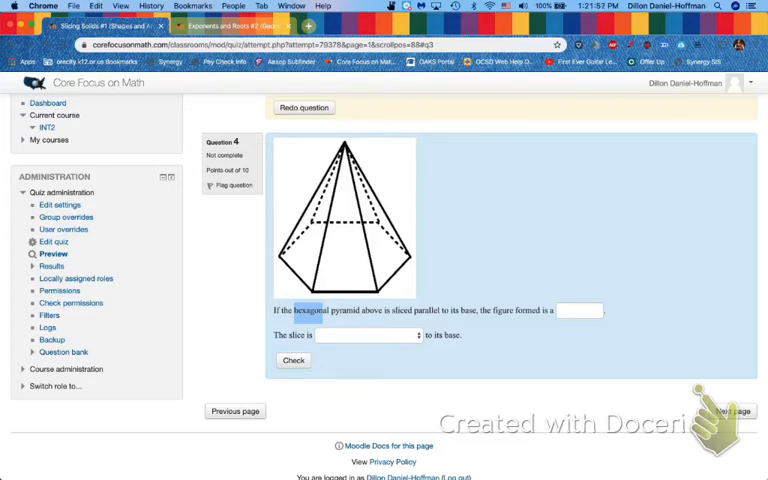
pyautogui.write('hexa')
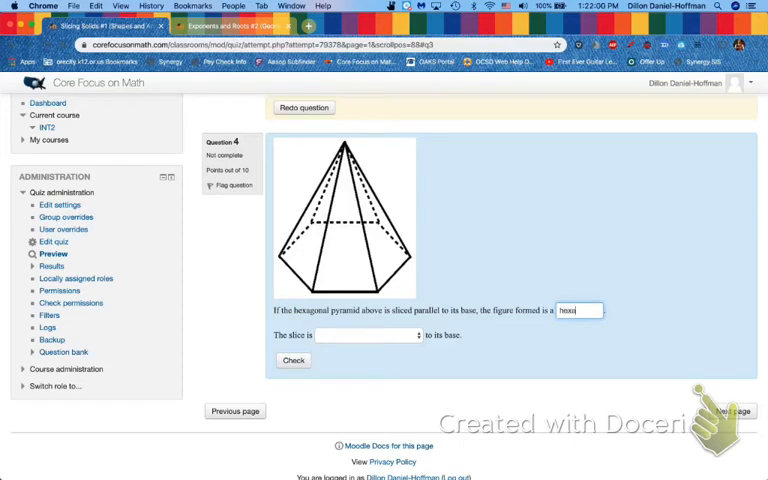
pyautogui.write('gon')
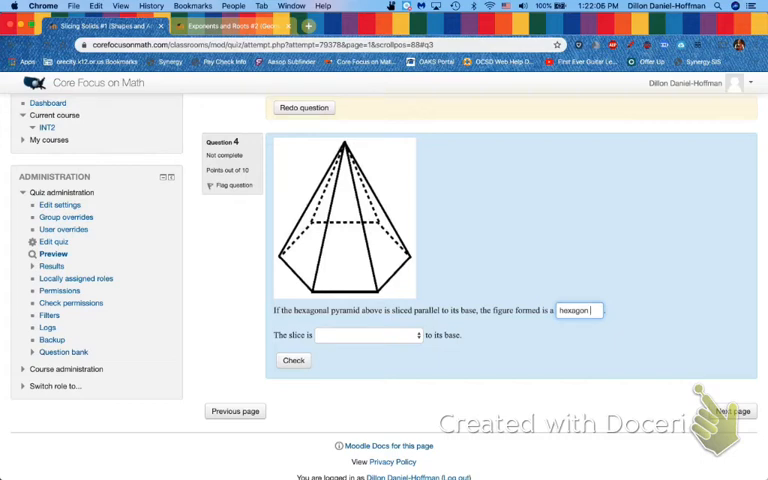
pyautogui.click(368, 335)
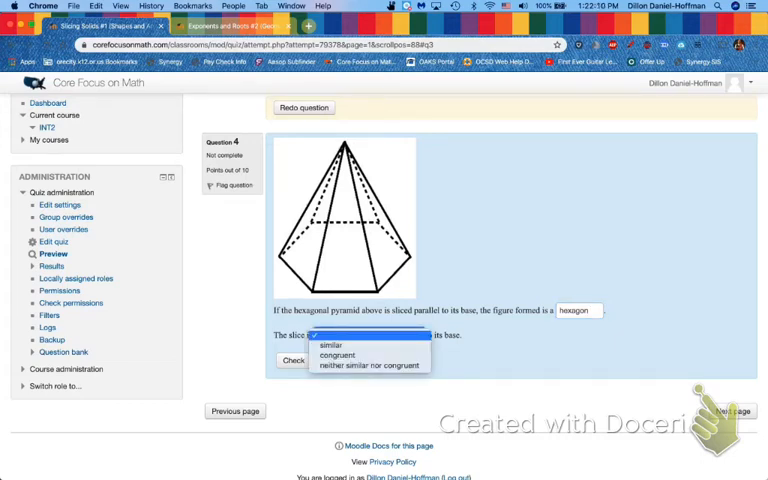
pyautogui.click(330, 344)
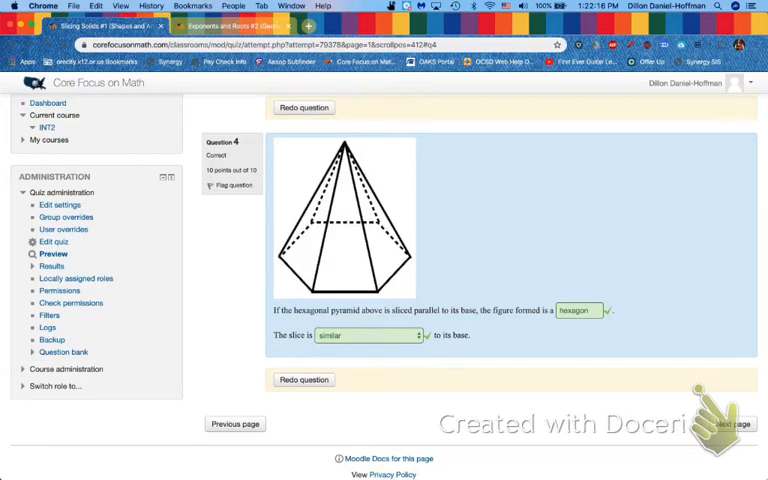
pyautogui.click(735, 423)
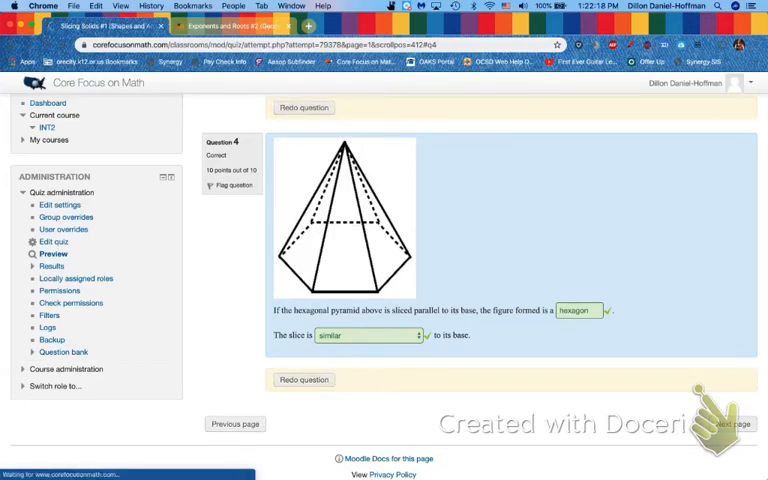
# Step: Answer question 5 (pentagonal prism) with 'pentagon' and 'congruent' and check it as correct
pyautogui.click(735, 423)
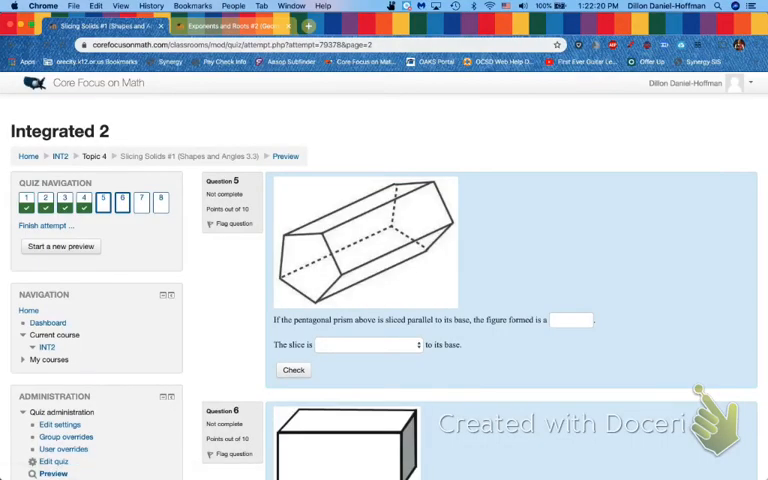
pyautogui.scroll(-3)
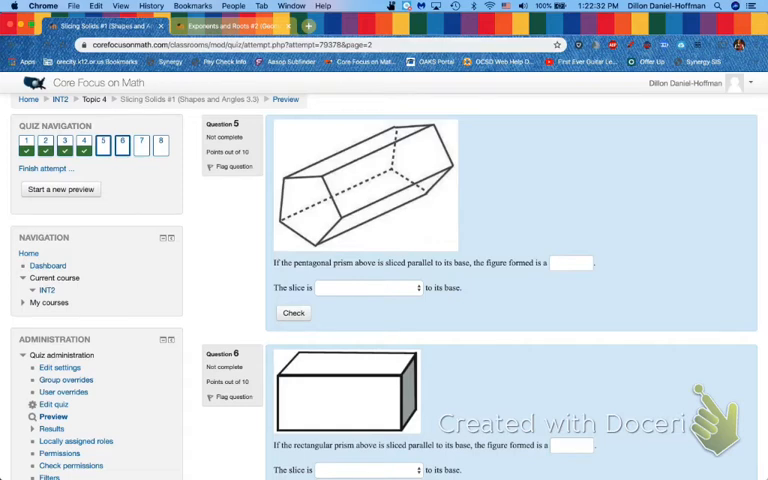
pyautogui.click(365, 288)
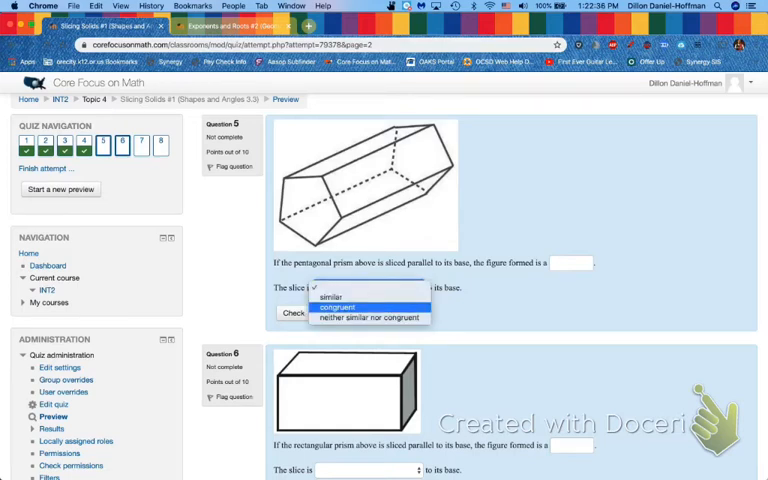
pyautogui.click(332, 307)
pyautogui.write('pentag')
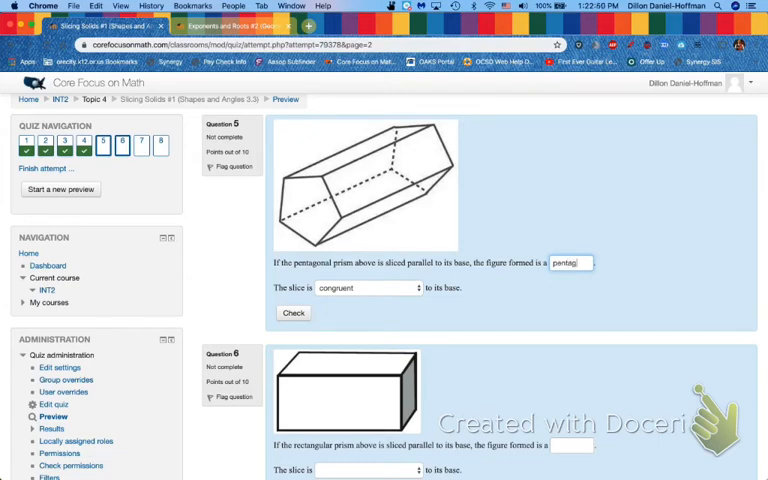
pyautogui.write('on')
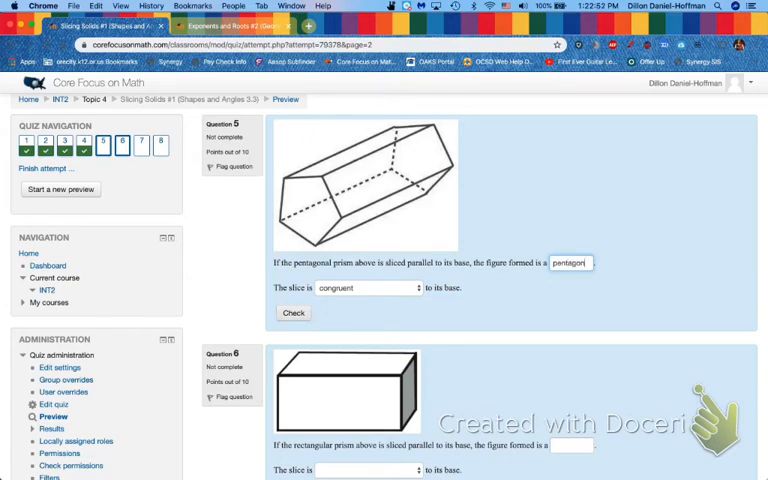
pyautogui.click(293, 313)
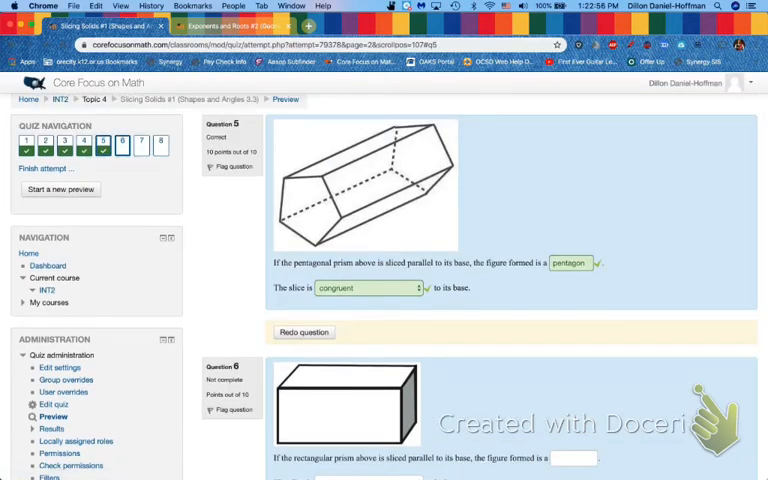
# Step: Check question 6 answered 'rectangle' and 'congruent', then move to the last page
pyautogui.scroll(-3)
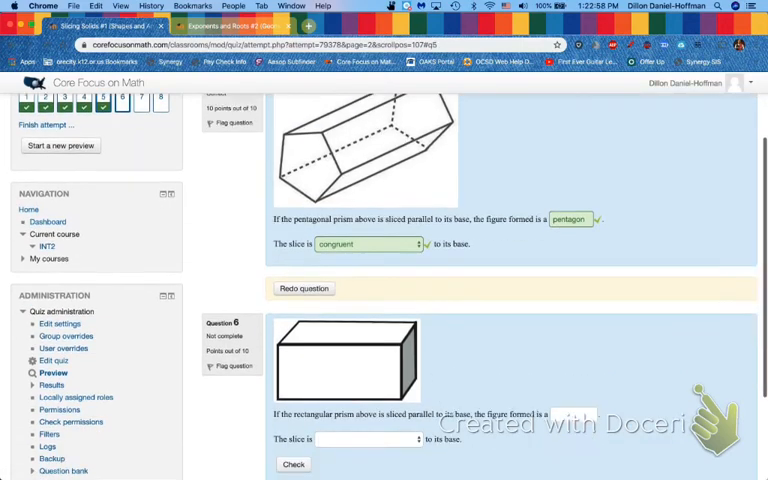
pyautogui.scroll(-3)
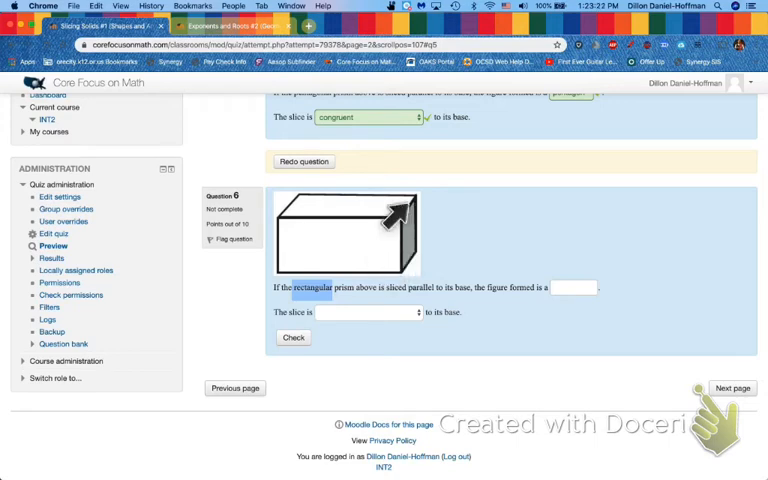
pyautogui.moveTo(425, 255)
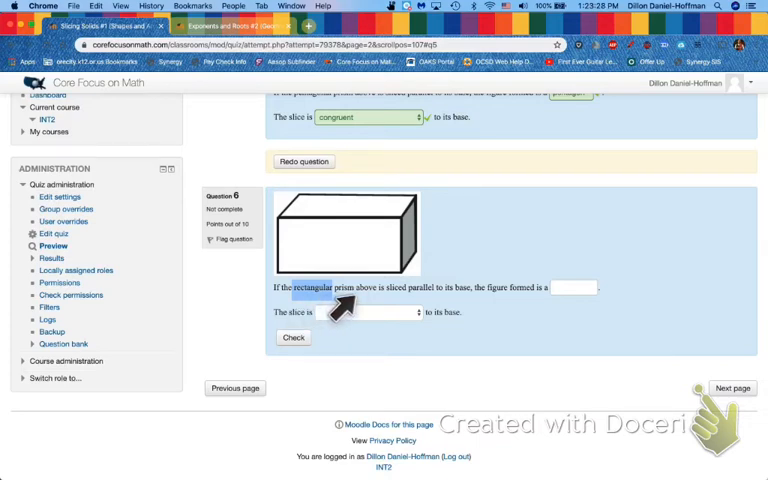
pyautogui.moveTo(390, 305)
pyautogui.write('rectangle')
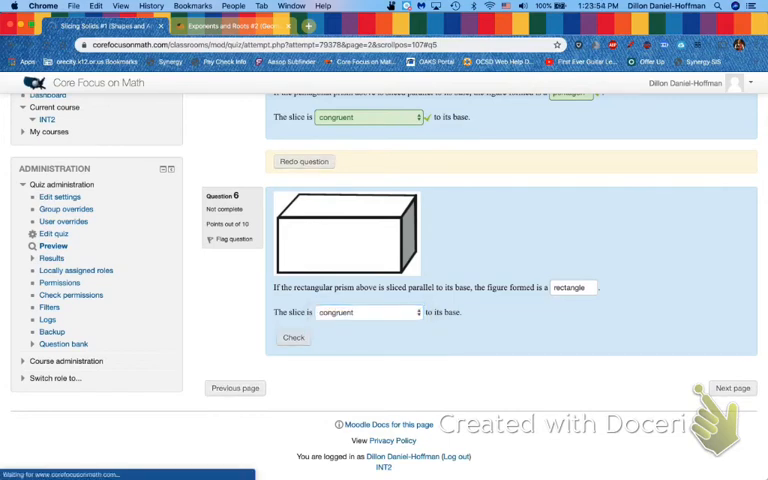
pyautogui.click(293, 337)
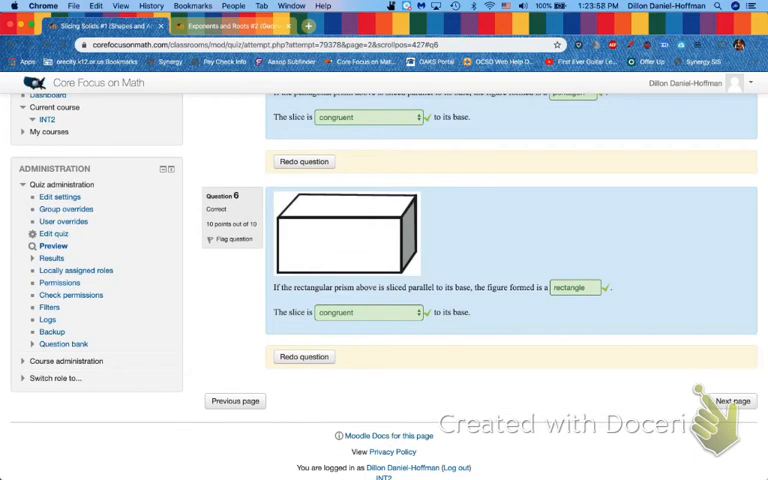
pyautogui.click(732, 401)
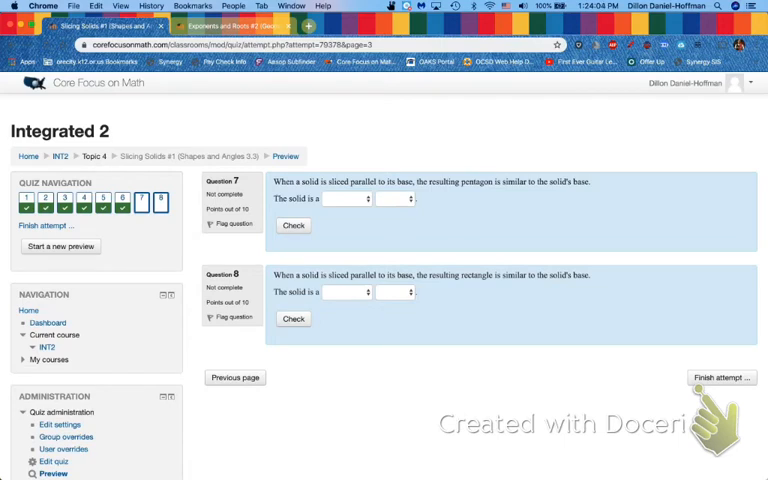
# Step: Sketch a pentagon hint, answer question 7 with 'pentagonal' 'pyramid', and check it as correct
pyautogui.doubleClick(477, 181)
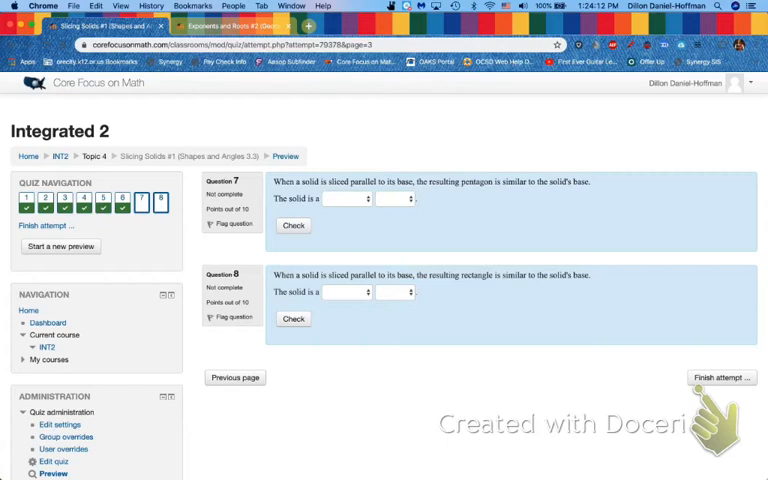
pyautogui.moveTo(460, 175); pyautogui.dragTo(500, 188)
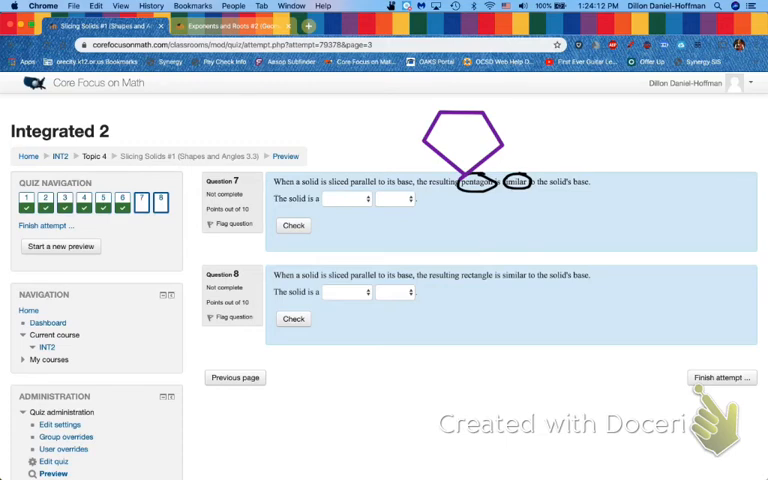
pyautogui.moveTo(420, 140); pyautogui.dragTo(460, 100)
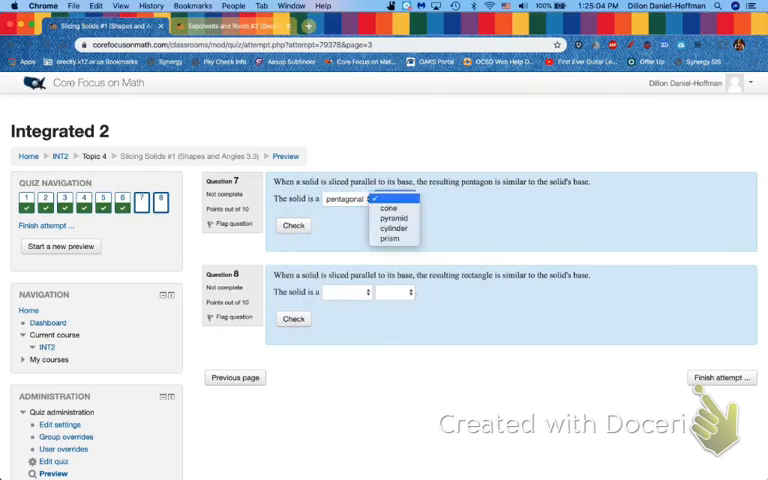
pyautogui.click(393, 218)
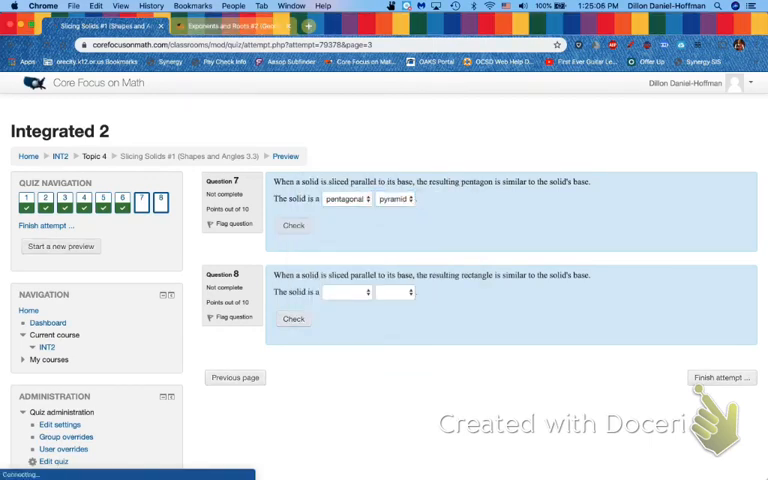
pyautogui.click(293, 225)
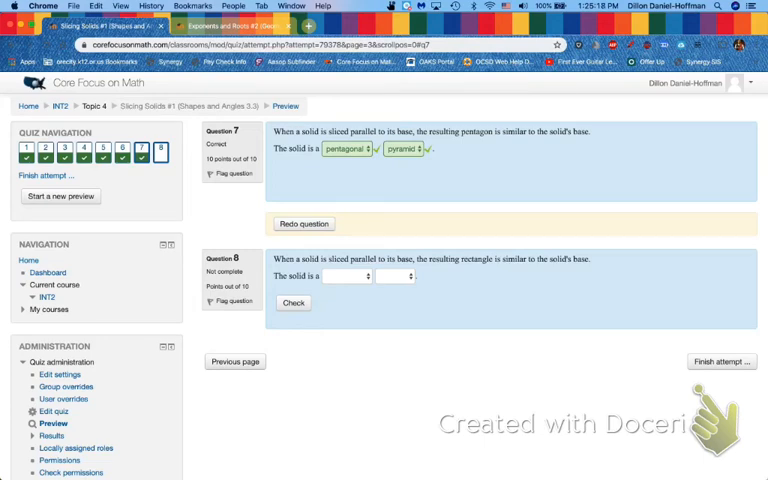
pyautogui.moveTo(490, 258); pyautogui.dragTo(525, 265)
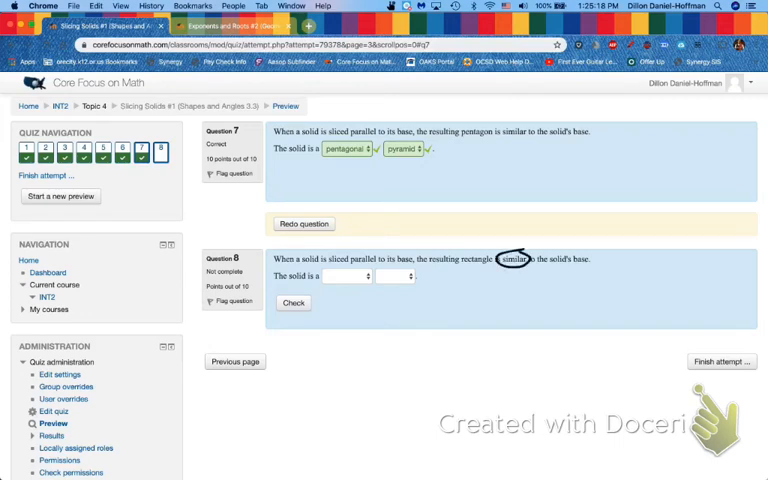
pyautogui.moveTo(495, 240); pyautogui.dragTo(525, 265)
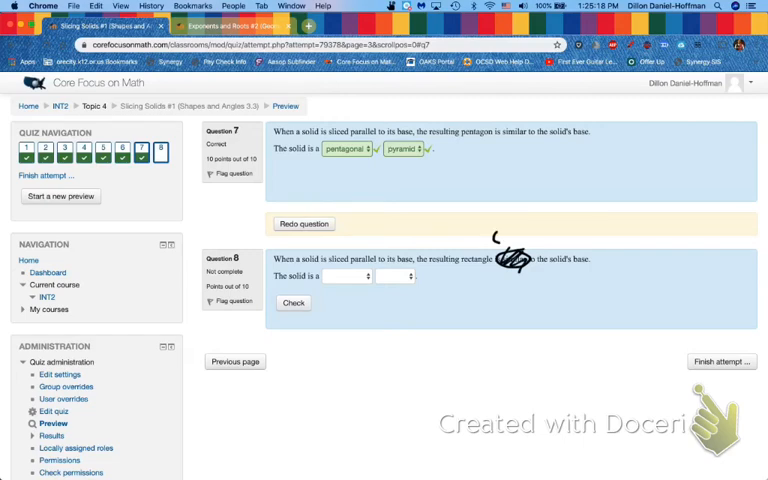
pyautogui.moveTo(490, 240); pyautogui.dragTo(550, 235)
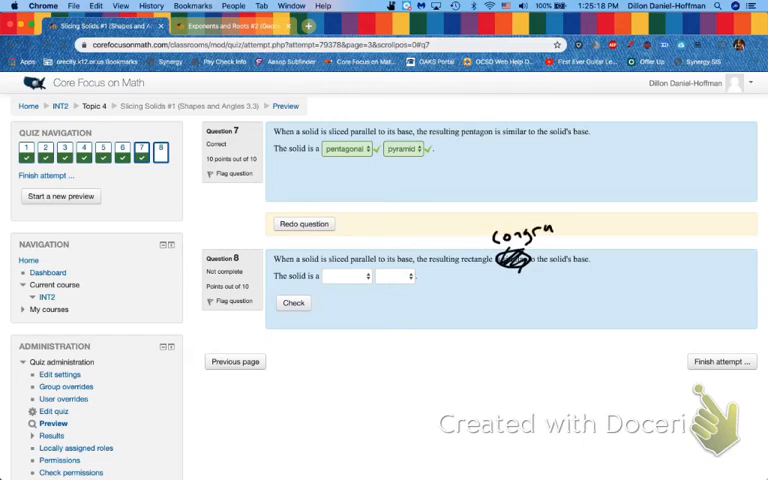
pyautogui.moveTo(548, 225); pyautogui.dragTo(585, 225)
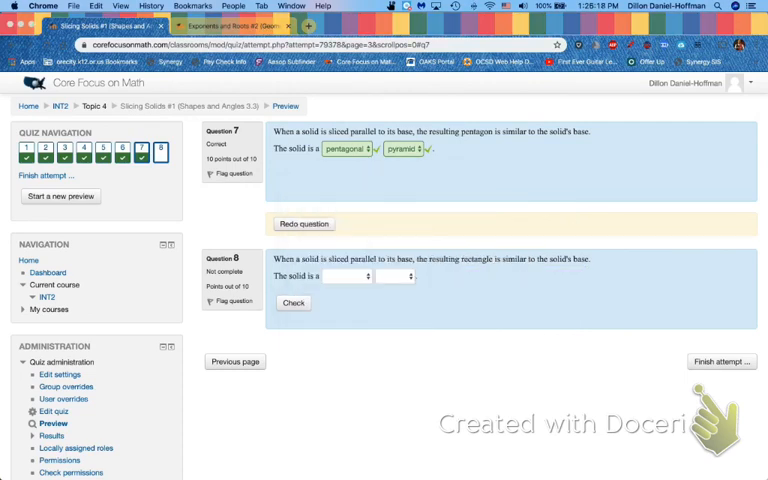
# Step: Answer question 8 with 'rectangular' 'pyramid' and finish the attempt to show the summary
pyautogui.click(345, 276)
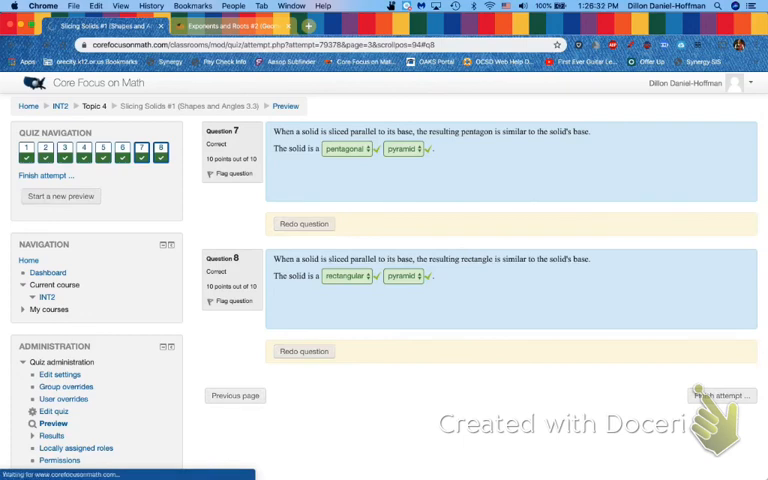
pyautogui.click(720, 395)
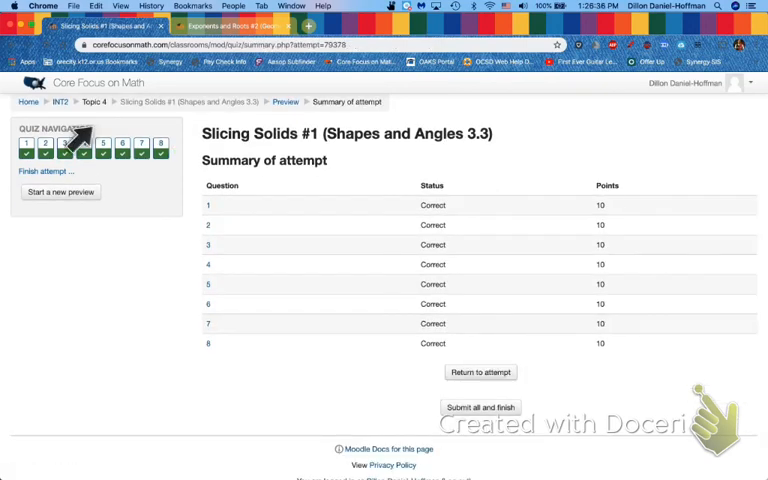
pyautogui.moveTo(545, 330)
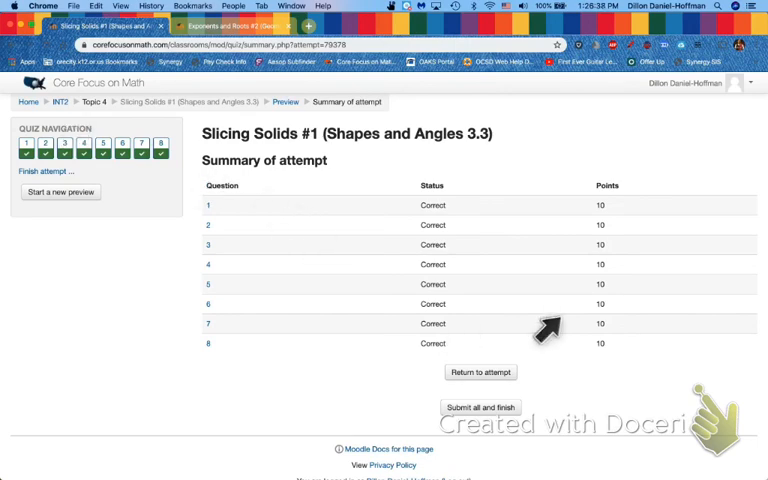